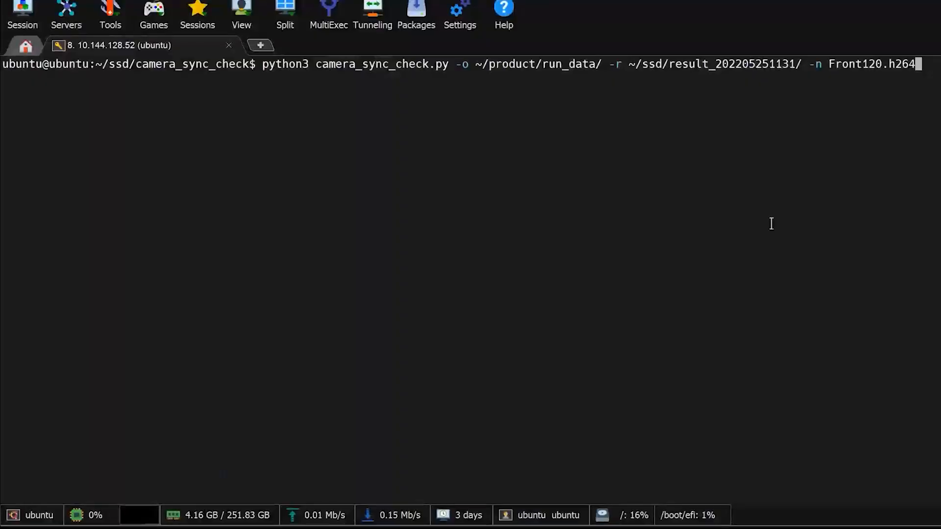
- Execute python3 camera_sync_check.py with -o, -r and -n Front120.h264 to produce the time-offset scatter plot
key("Return")
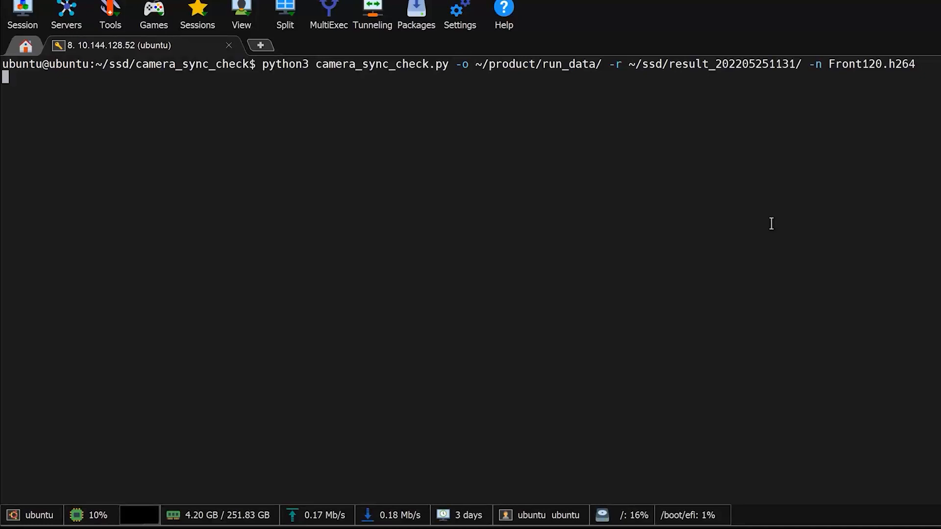
key("Return")
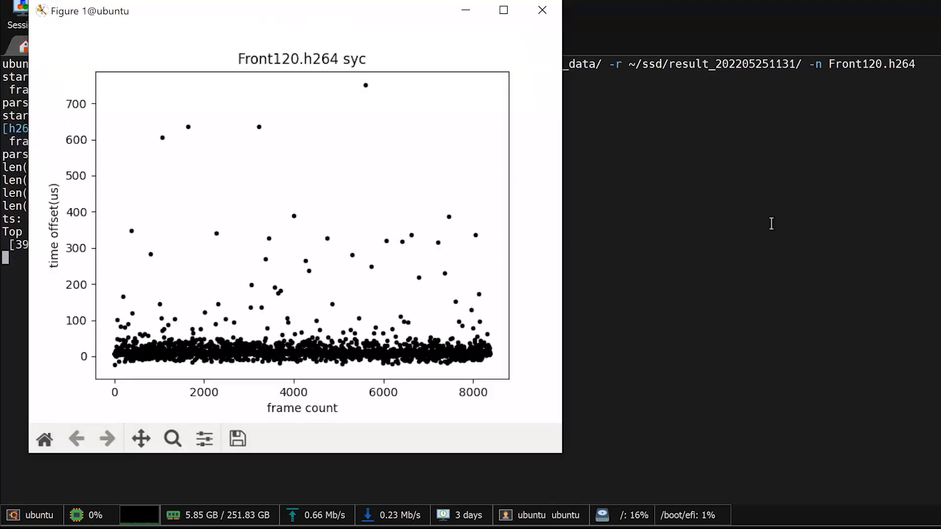
mouse_move(294, 24)
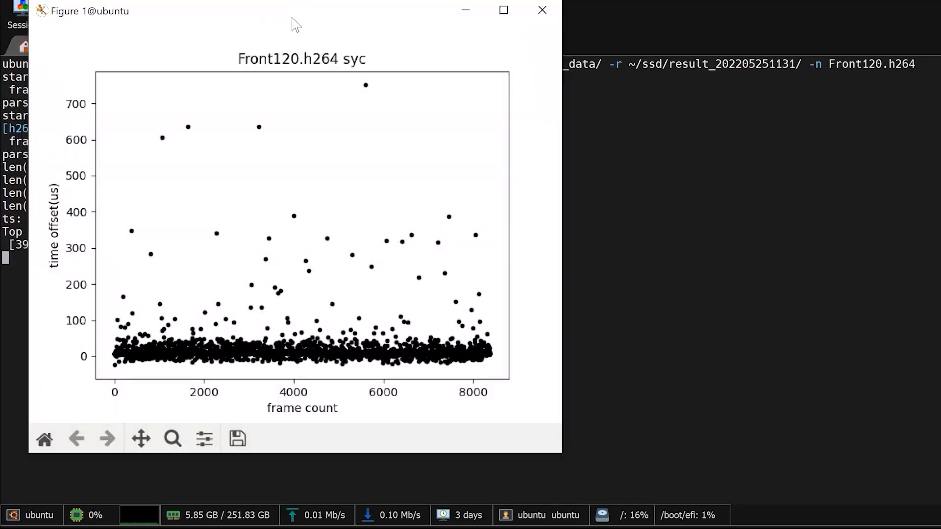